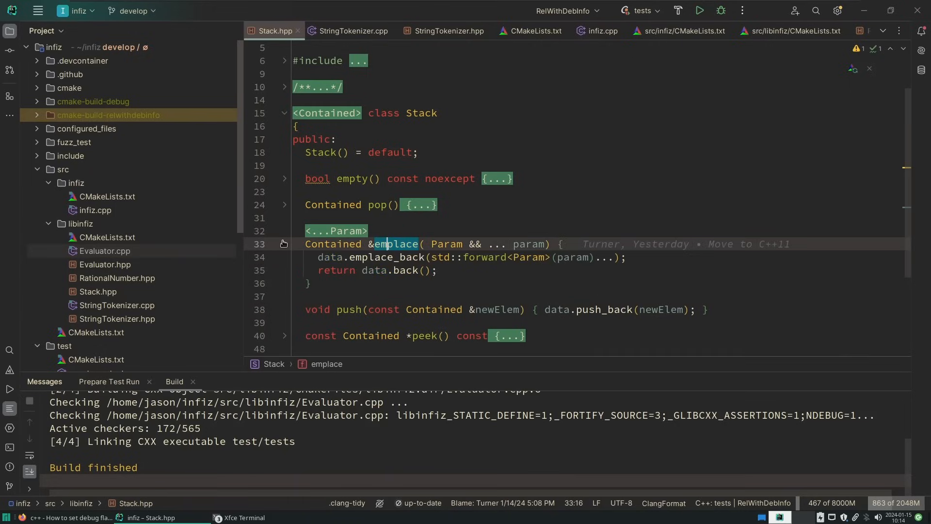
pyautogui.click(96, 269)
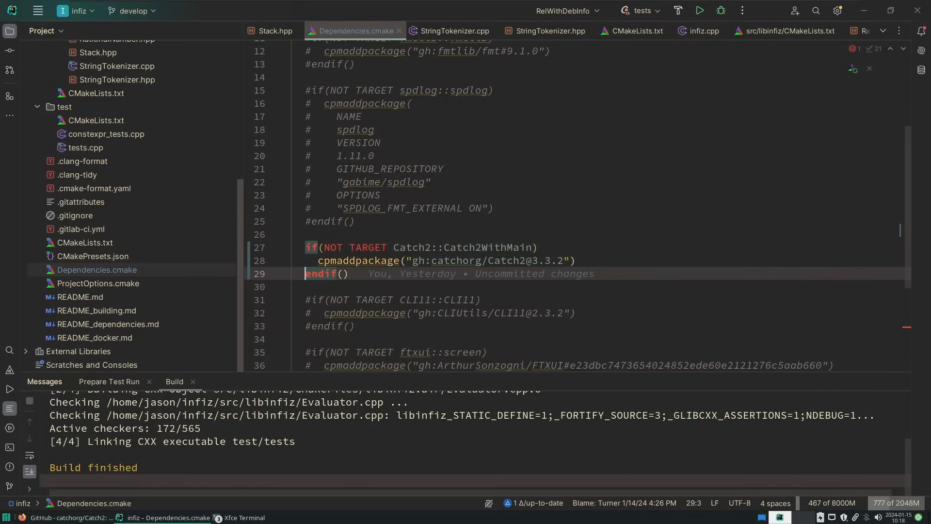
pyautogui.click(721, 30)
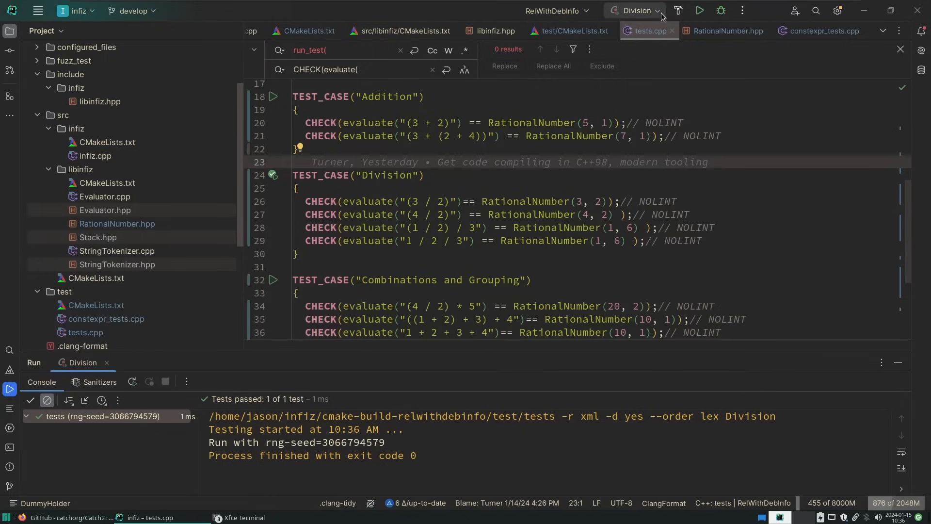
pyautogui.click(820, 31)
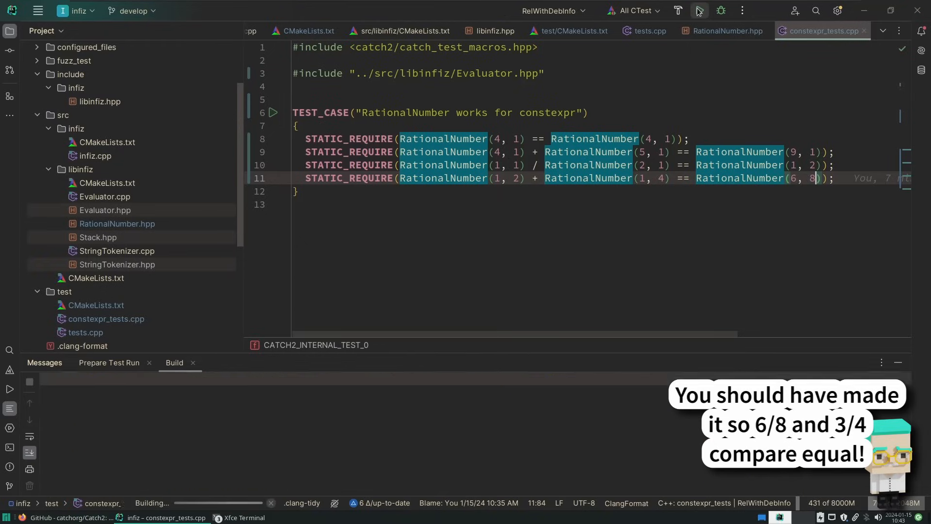
pyautogui.click(699, 11)
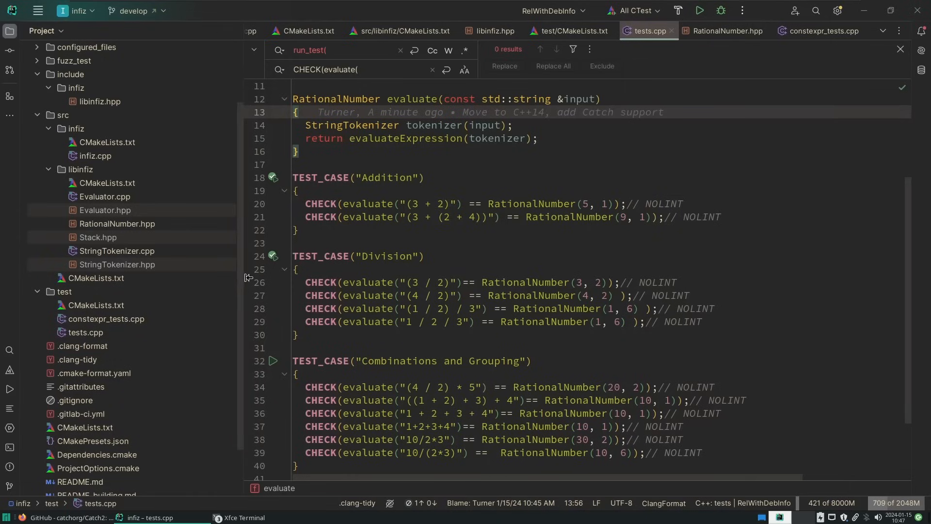
# Switch to the RationalNumber.hpp editor and look over its constexpr operator definitions
pyautogui.click(723, 31)
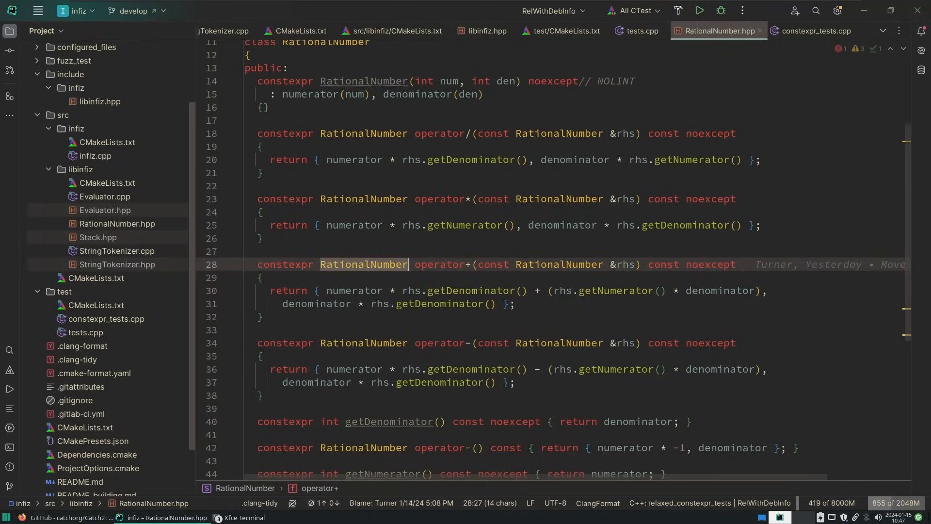
pyautogui.click(77, 360)
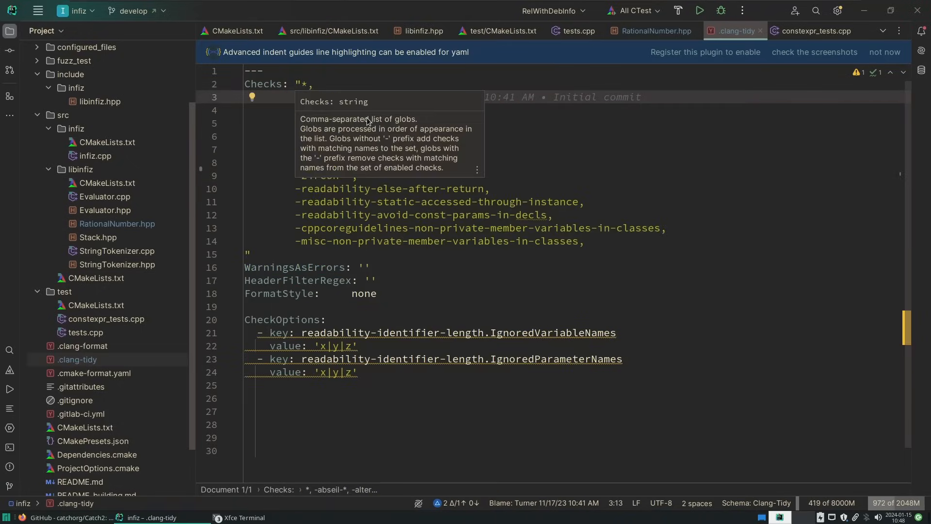
# Open .clang-tidy from the Project tool window to view its Checks list
pyautogui.click(95, 156)
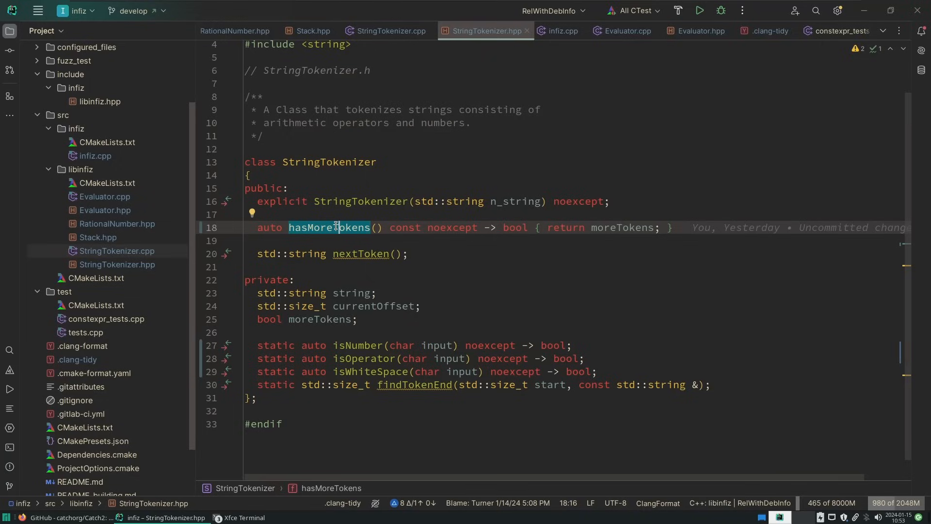
# Change isNumber to 'constexpr auto isNumber(char input) noexcept -> bool'
pyautogui.click(394, 345)
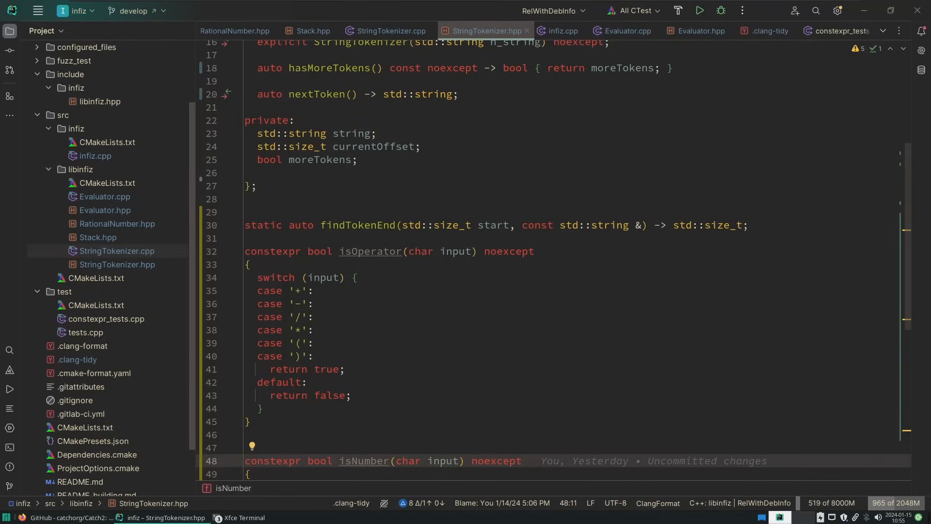
pyautogui.scroll(-3)
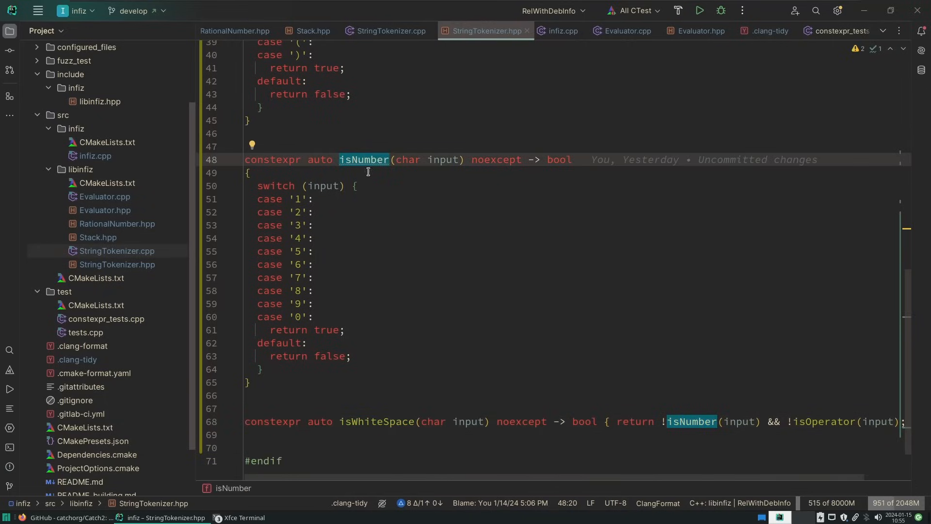
pyautogui.moveTo(364, 159)
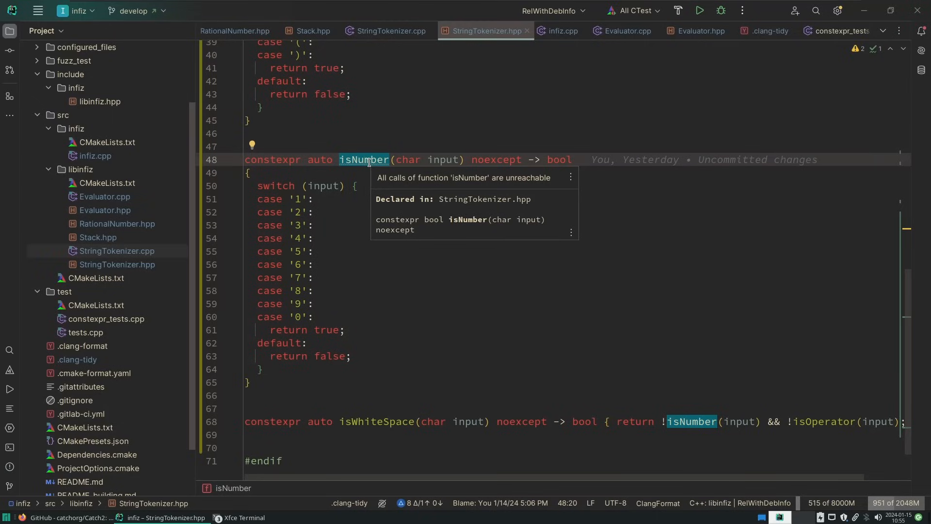